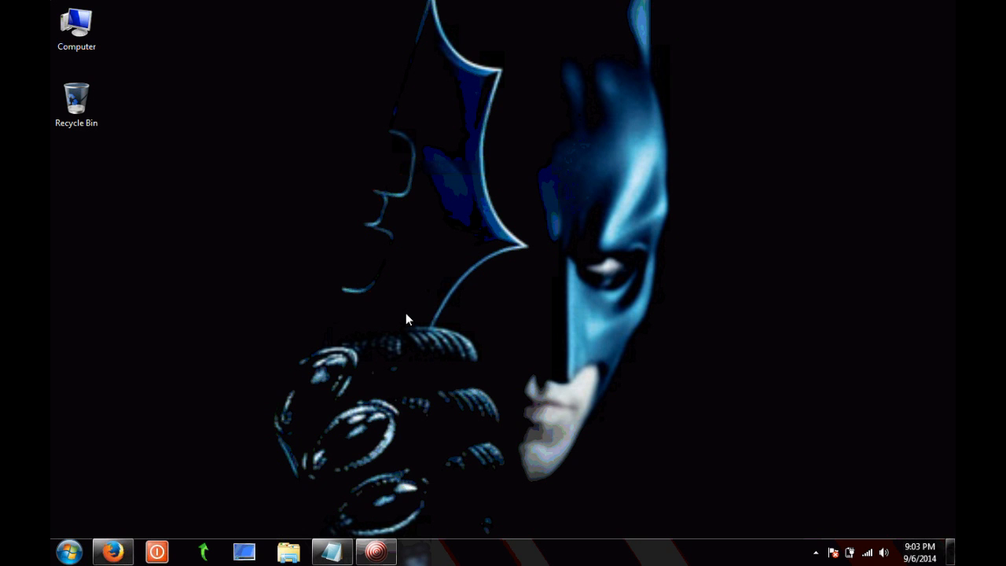
pyautogui.moveTo(285, 312)
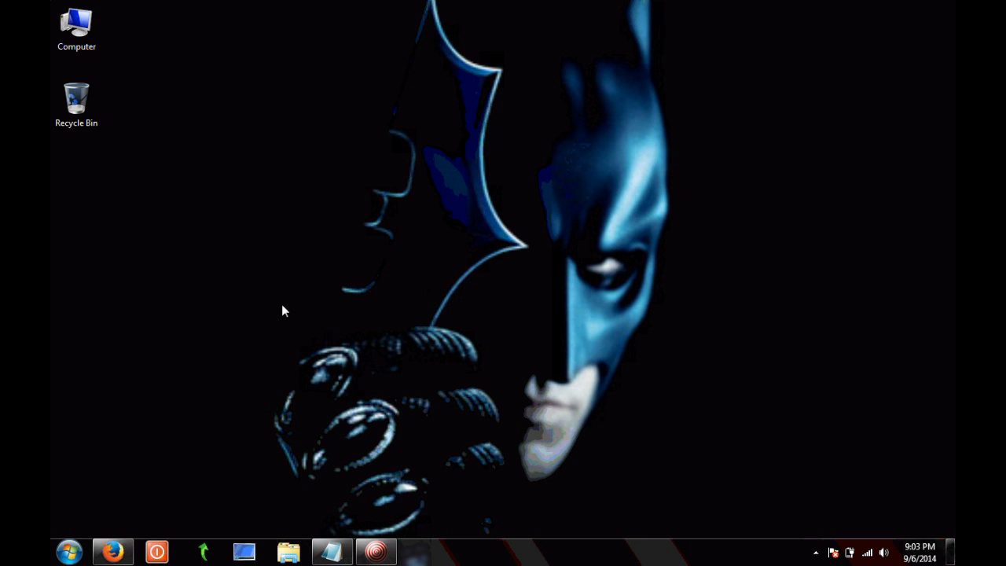
# Search CMD from the Start menu and run the result as administrator via its context menu
pyautogui.click(69, 550)
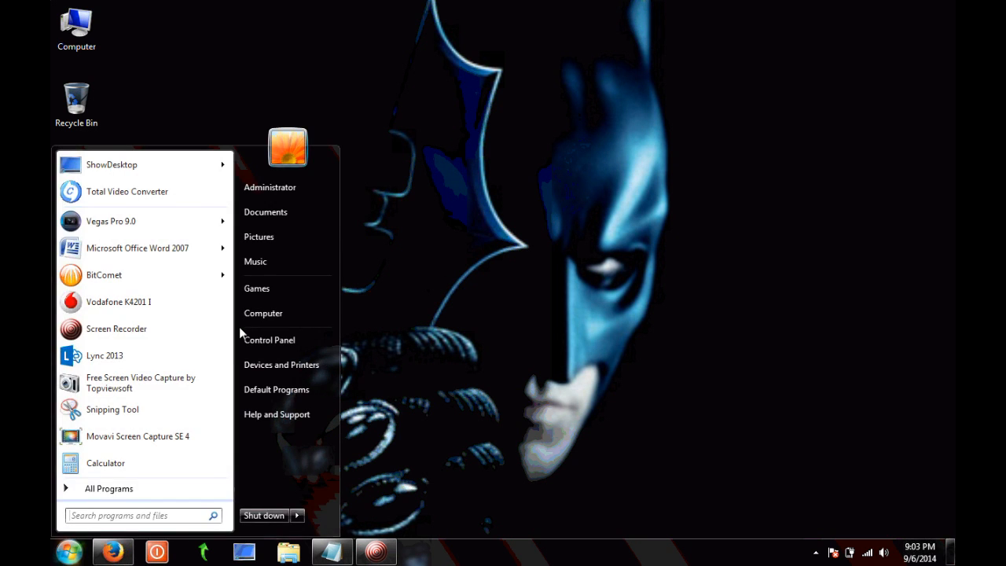
pyautogui.write('CMD')
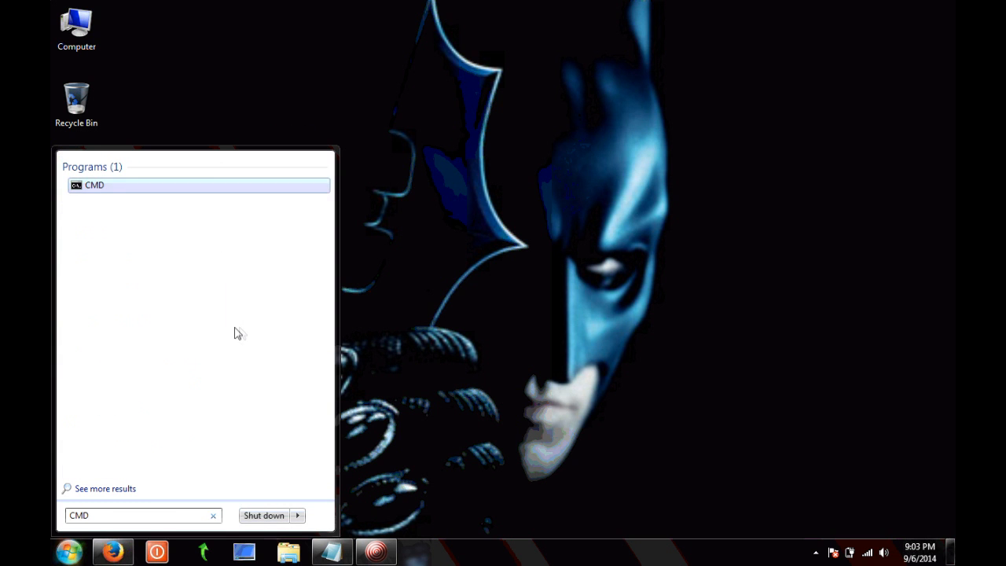
pyautogui.rightClick(94, 186)
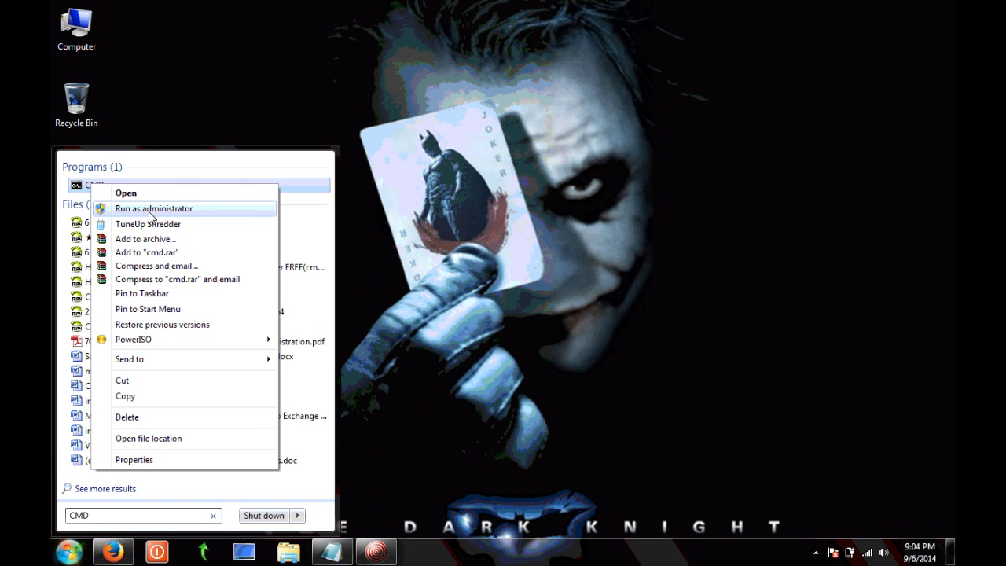
pyautogui.moveTo(167, 217)
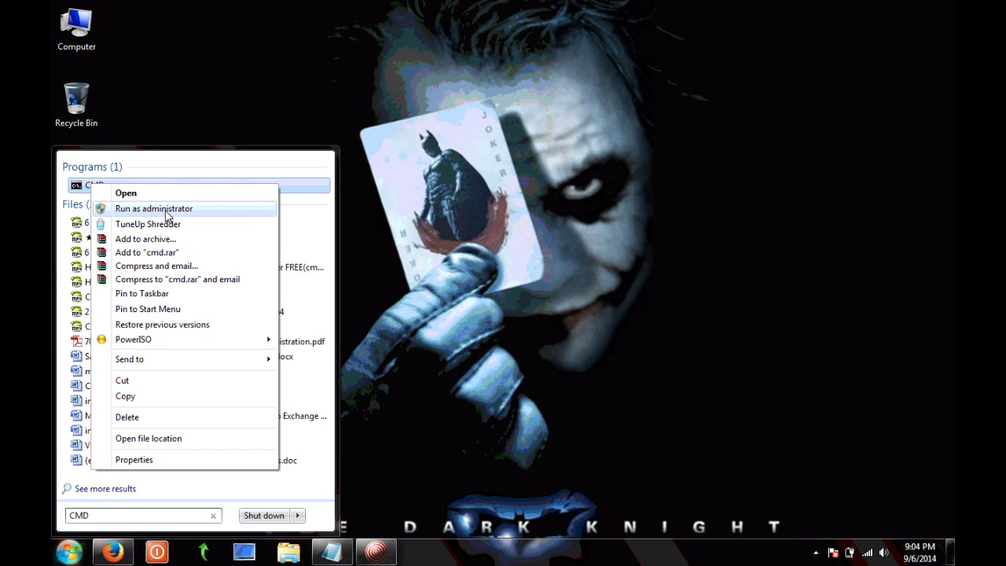
pyautogui.click(154, 208)
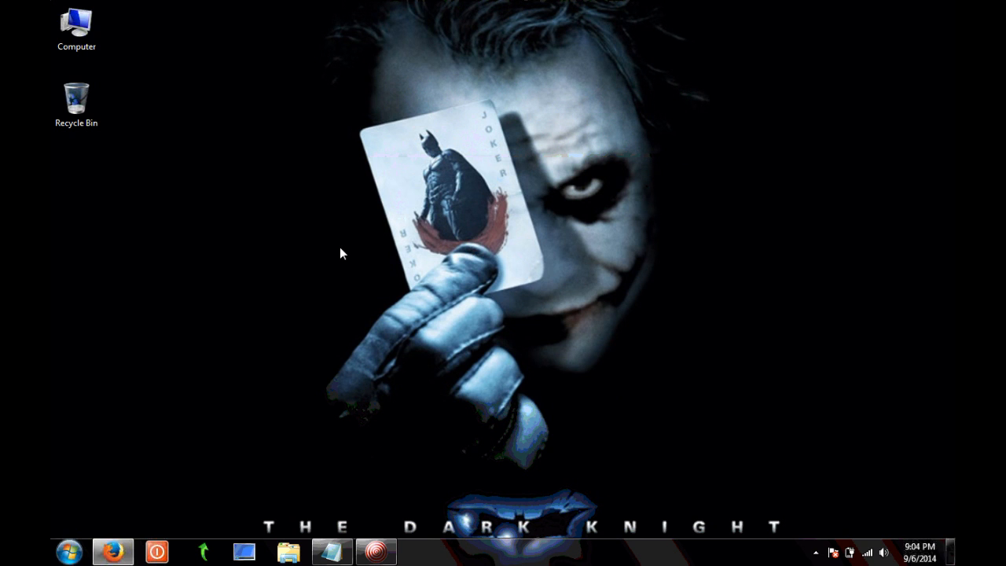
# Search CMD from Start and launch it elevated with Ctrl+Shift+Enter
pyautogui.click(69, 550)
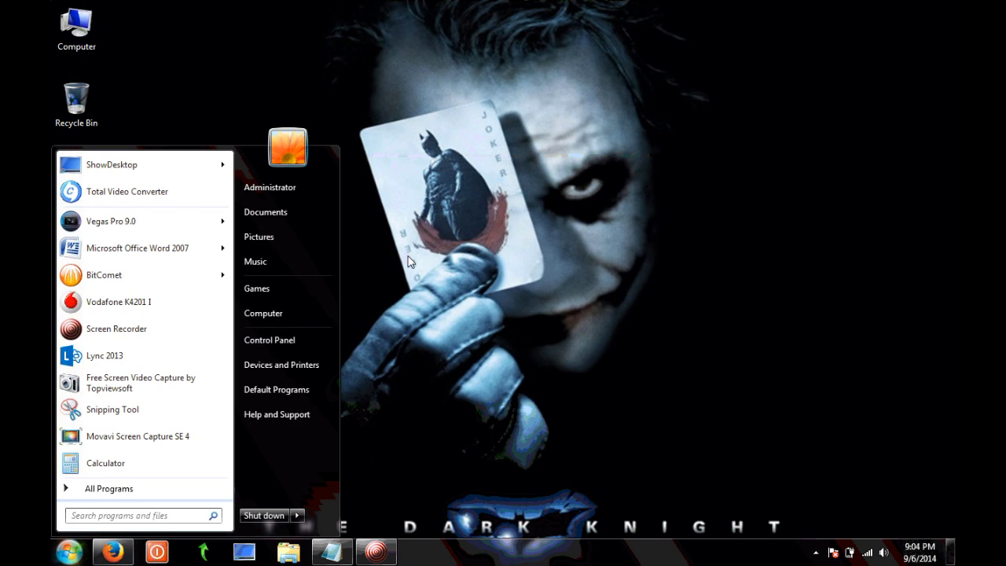
pyautogui.write('CMD')
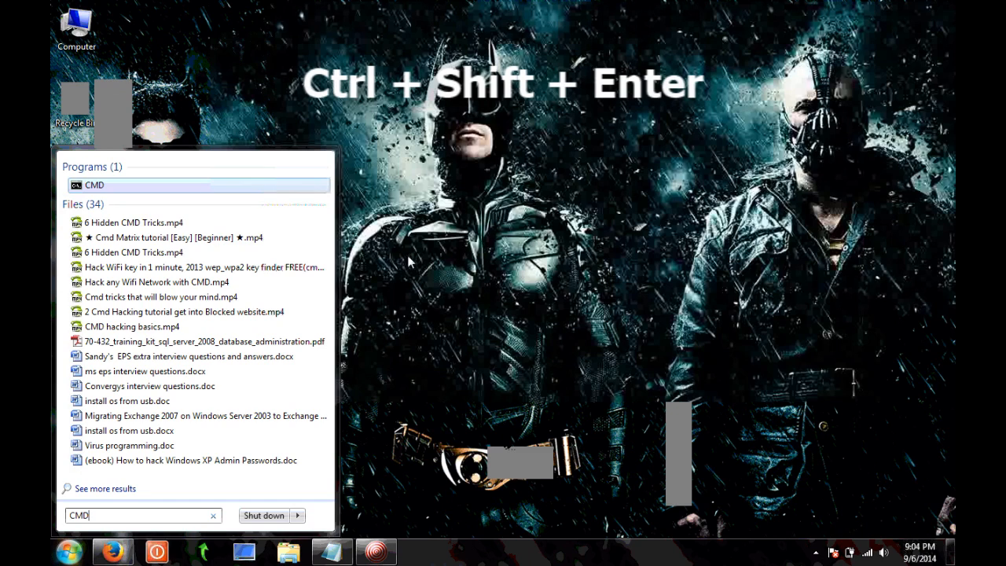
pyautogui.press('ctrl+shift+enter')
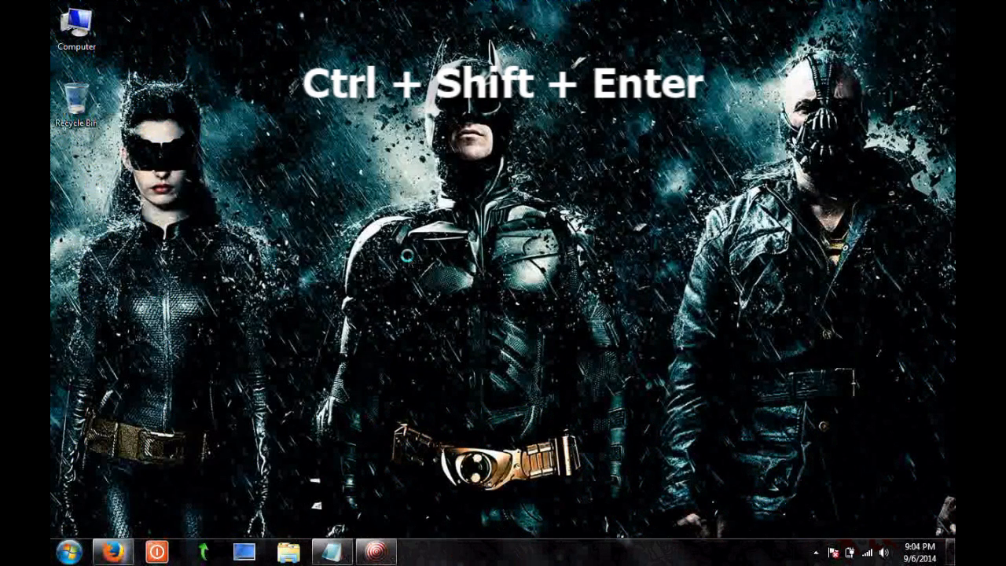
pyautogui.press('ctrl+shift+enter')
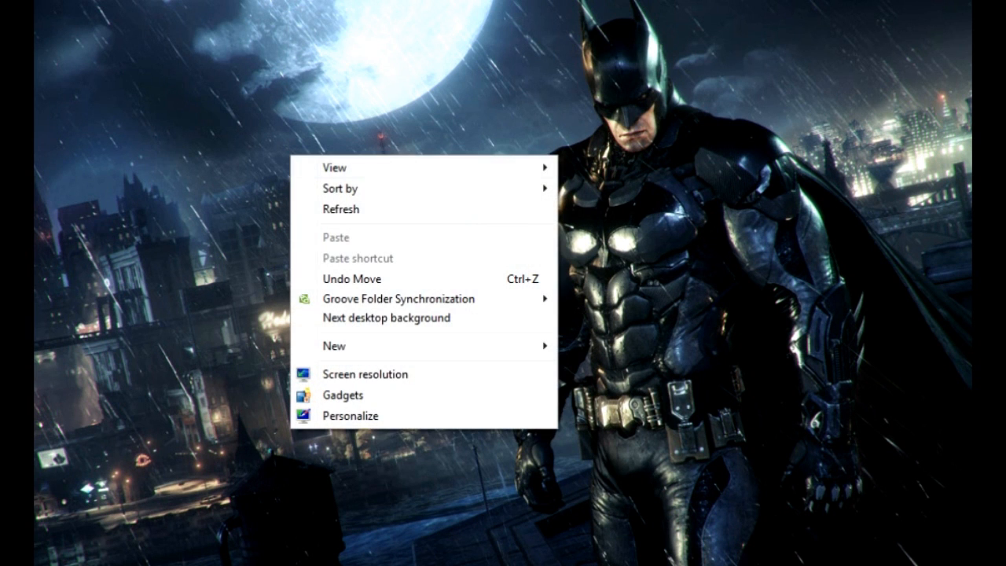
# Start a new desktop shortcut and focus the Create Shortcut wizard's location box
pyautogui.click(333, 346)
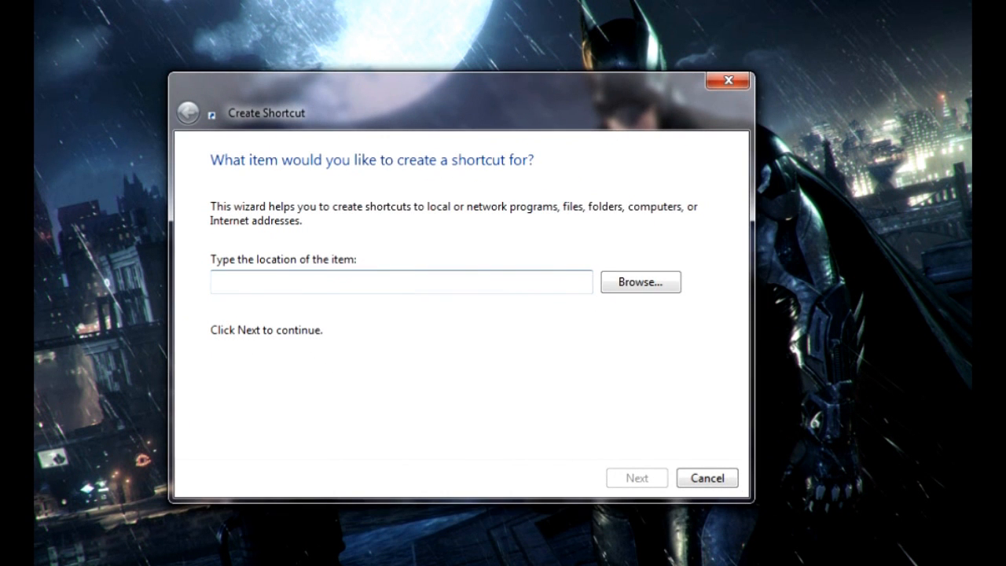
pyautogui.click(400, 281)
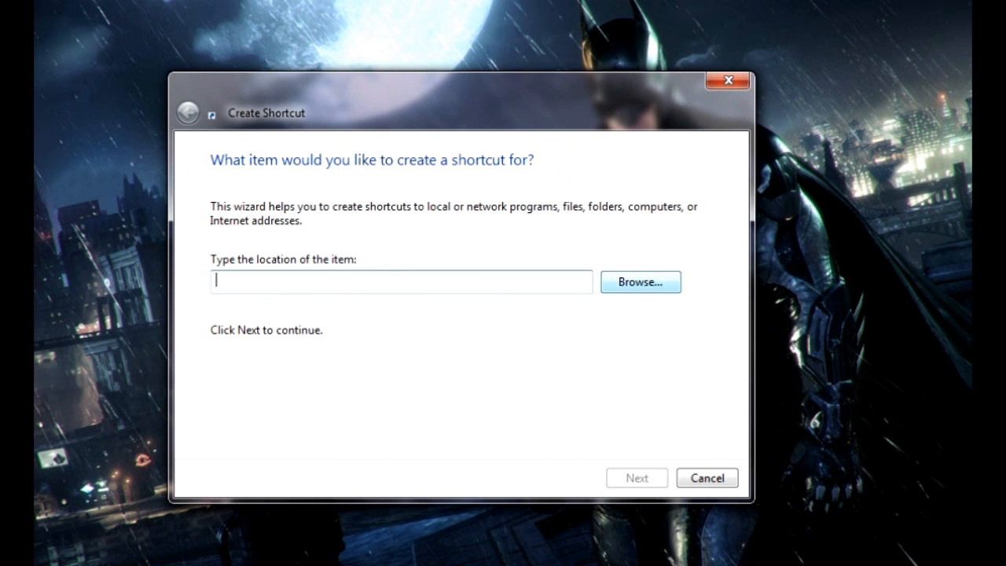
# Browse to C:\Windows\System32 and choose cmd.exe as the shortcut target
pyautogui.click(640, 281)
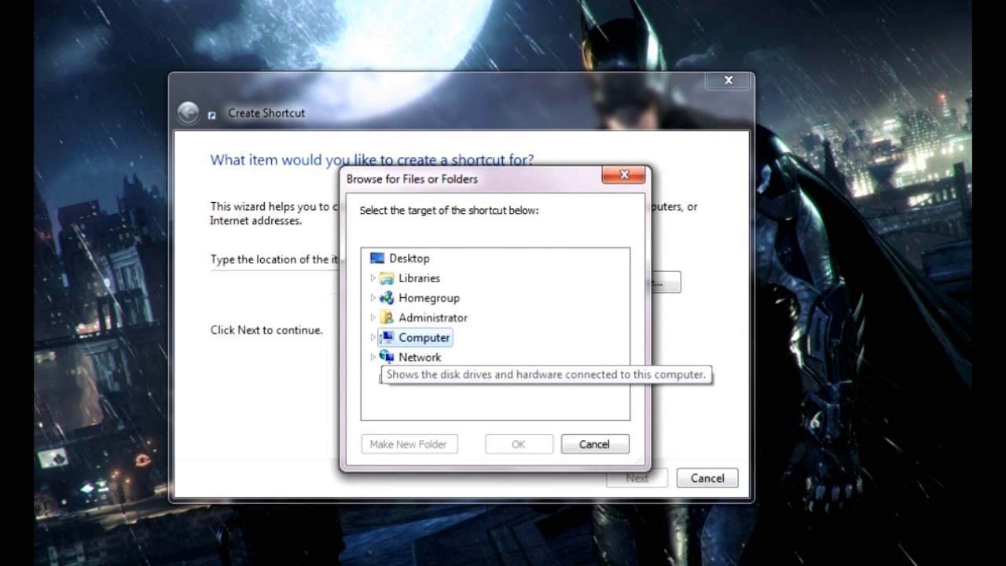
pyautogui.click(373, 336)
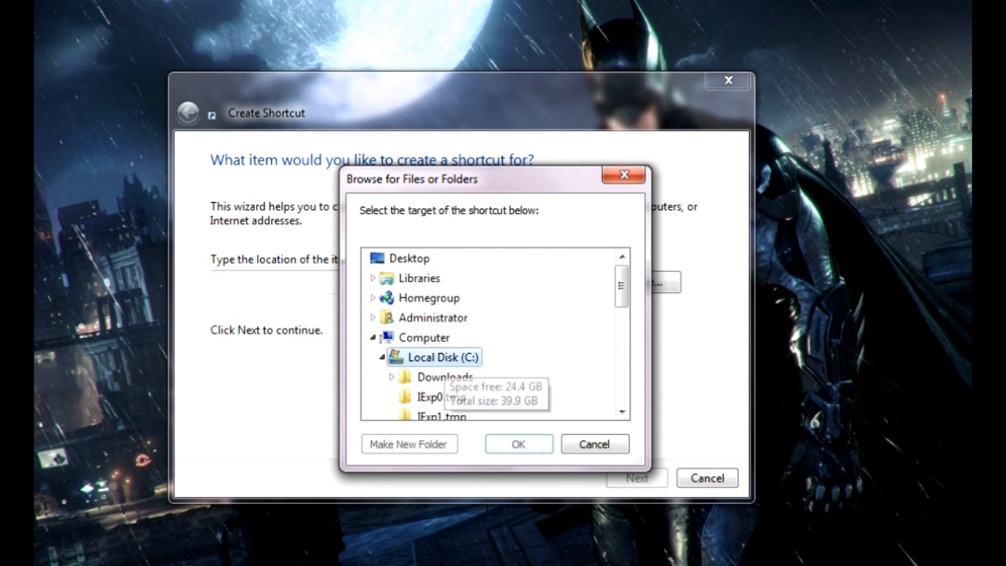
pyautogui.scroll(-3)
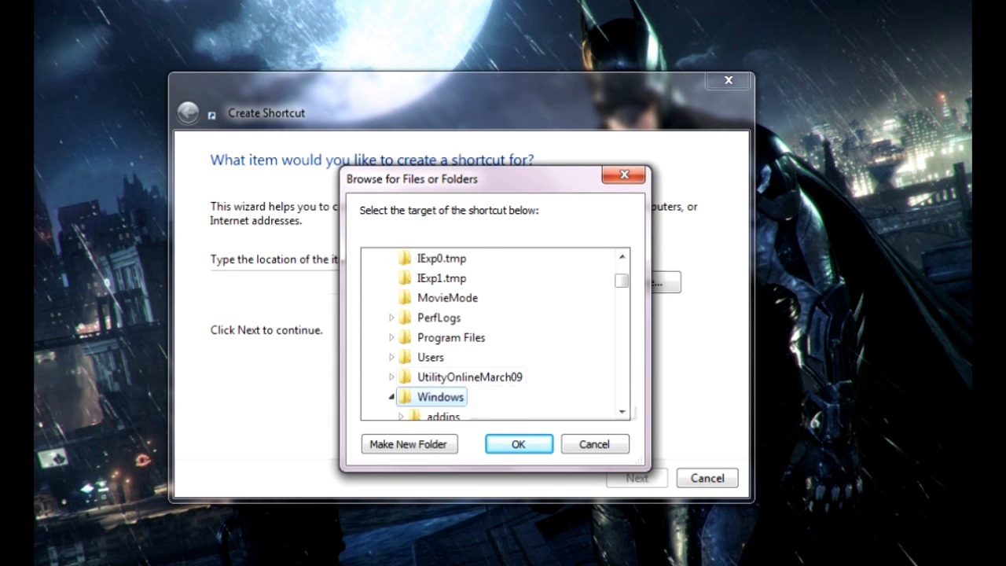
pyautogui.scroll(-3)
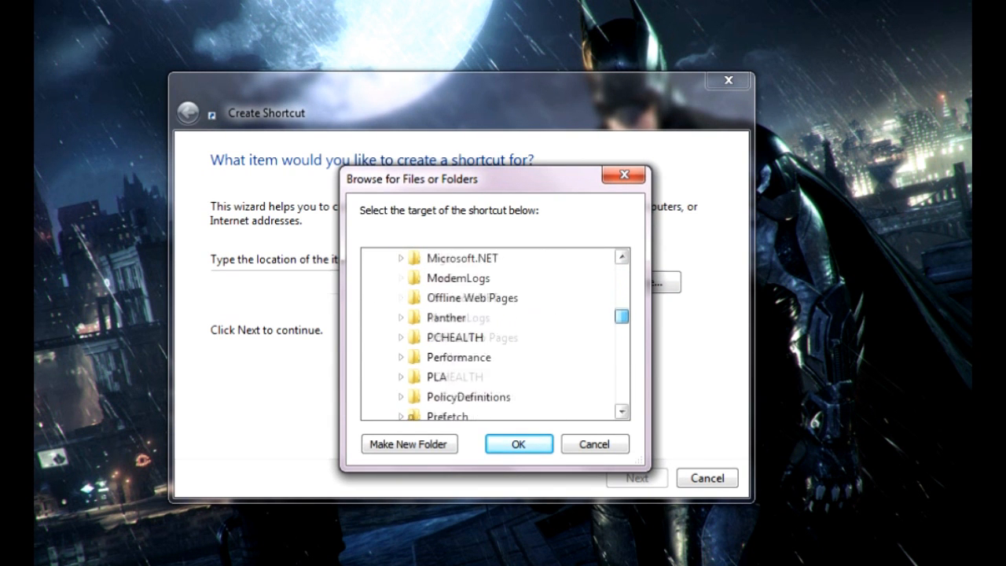
pyautogui.scroll(-3)
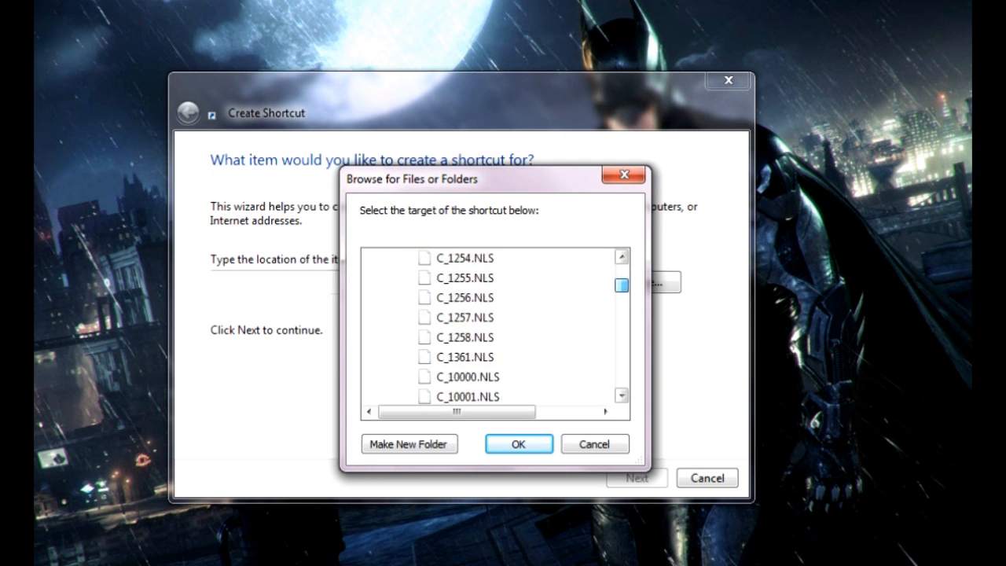
pyautogui.scroll(-3)
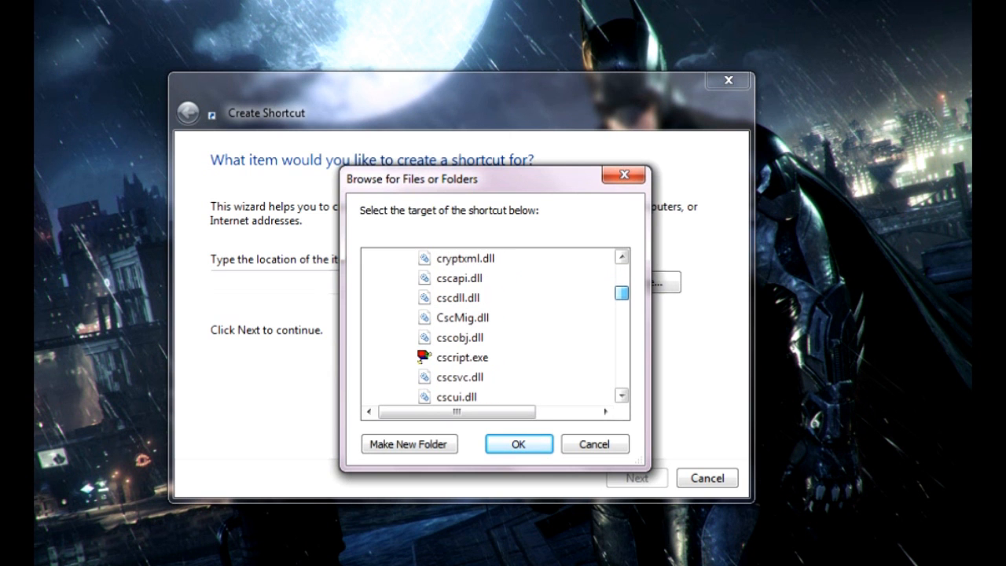
pyautogui.scroll(3)
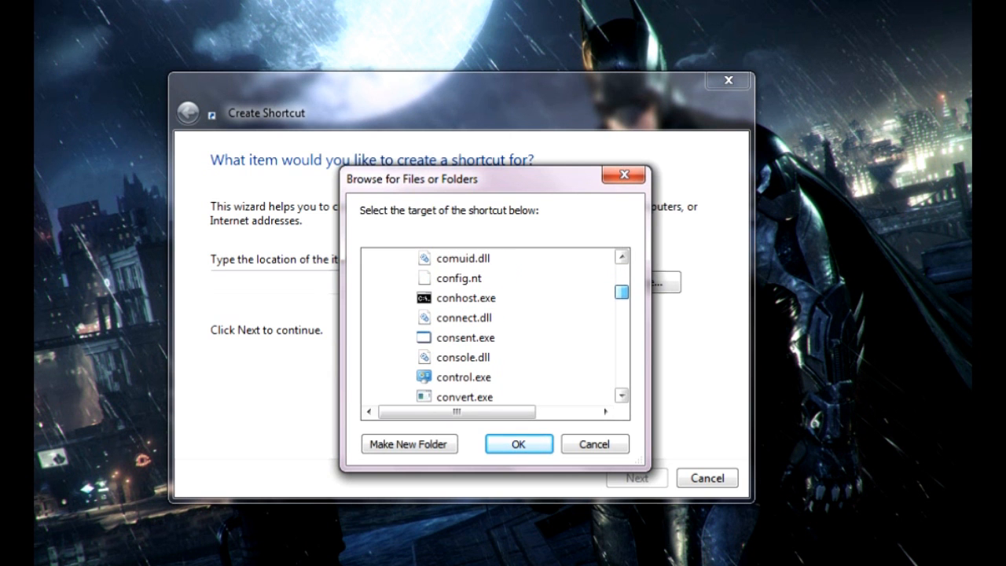
pyautogui.scroll(-3)
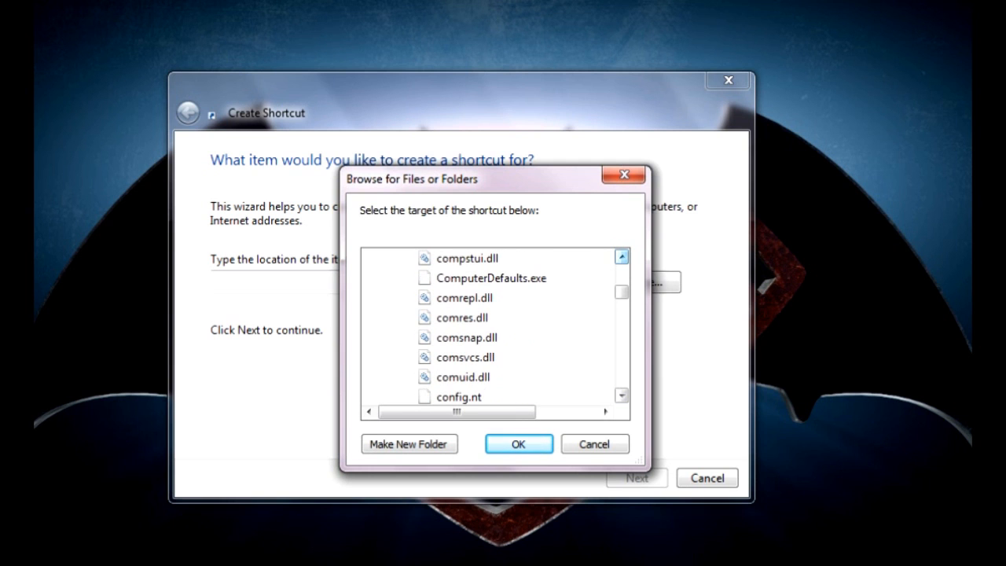
pyautogui.scroll(-3)
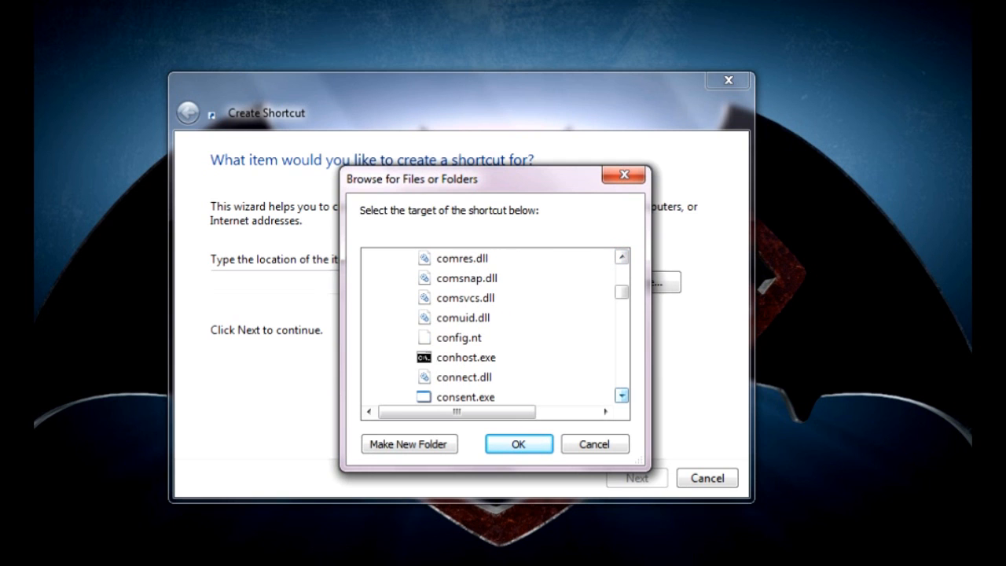
pyautogui.scroll(3)
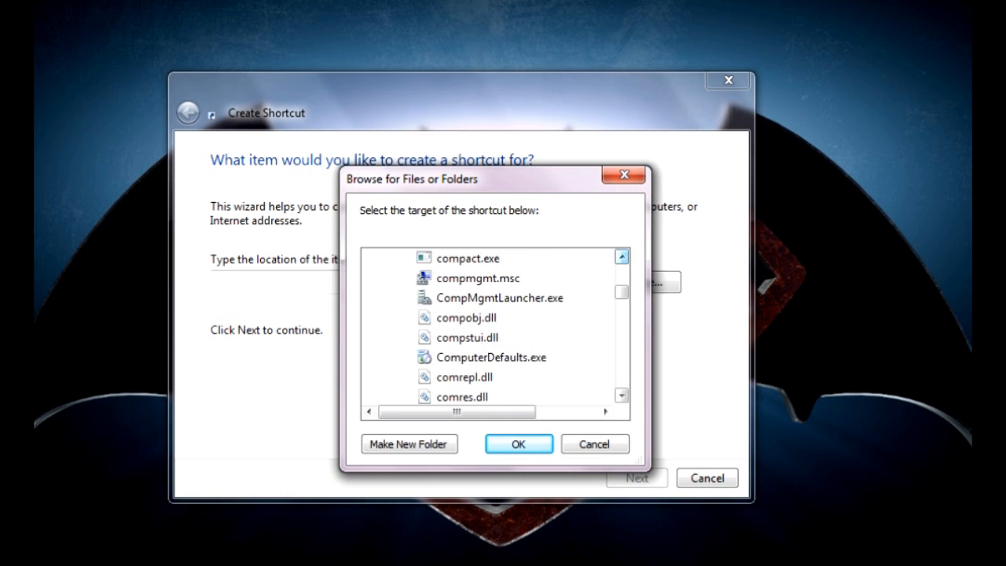
pyautogui.scroll(3)
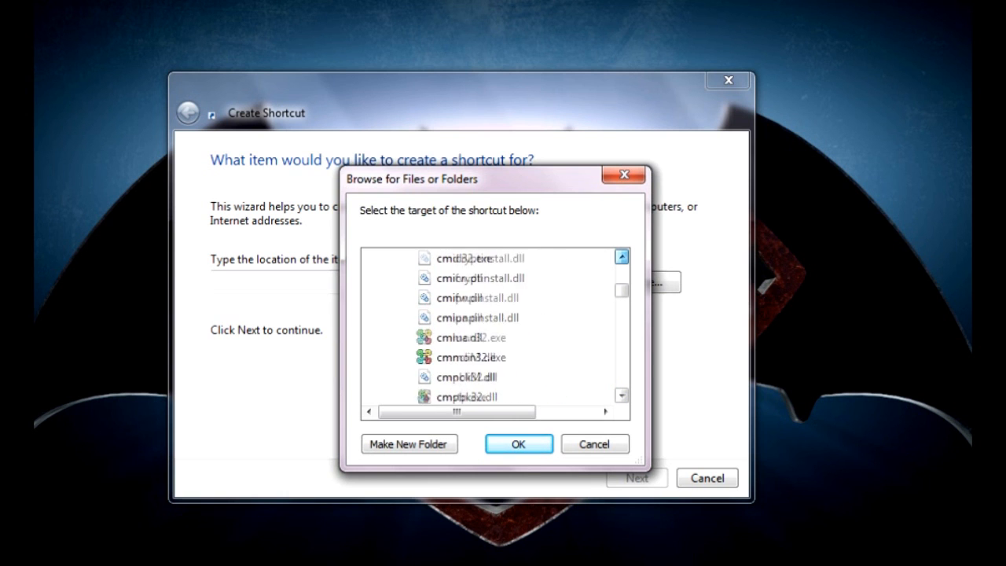
pyautogui.scroll(3)
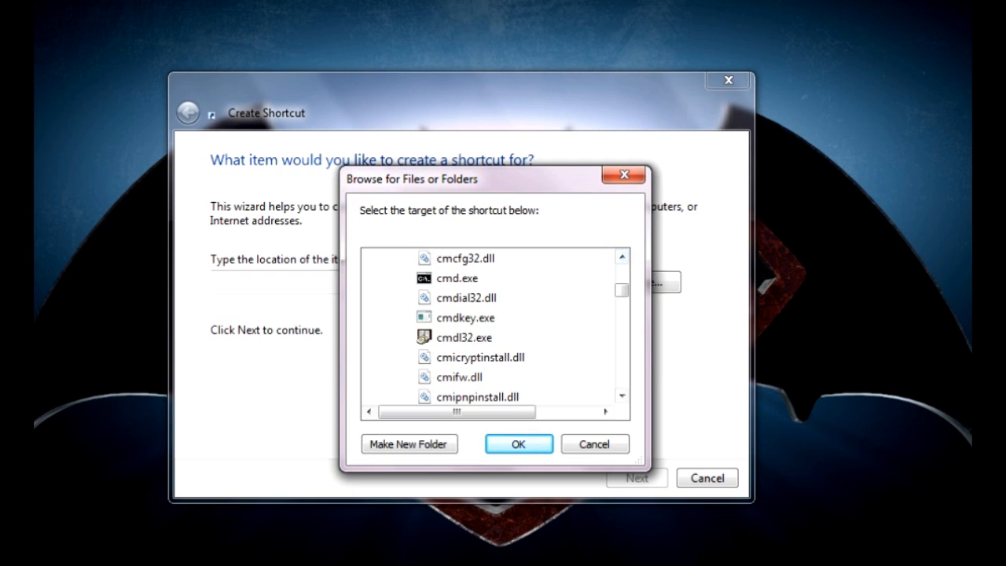
pyautogui.click(456, 276)
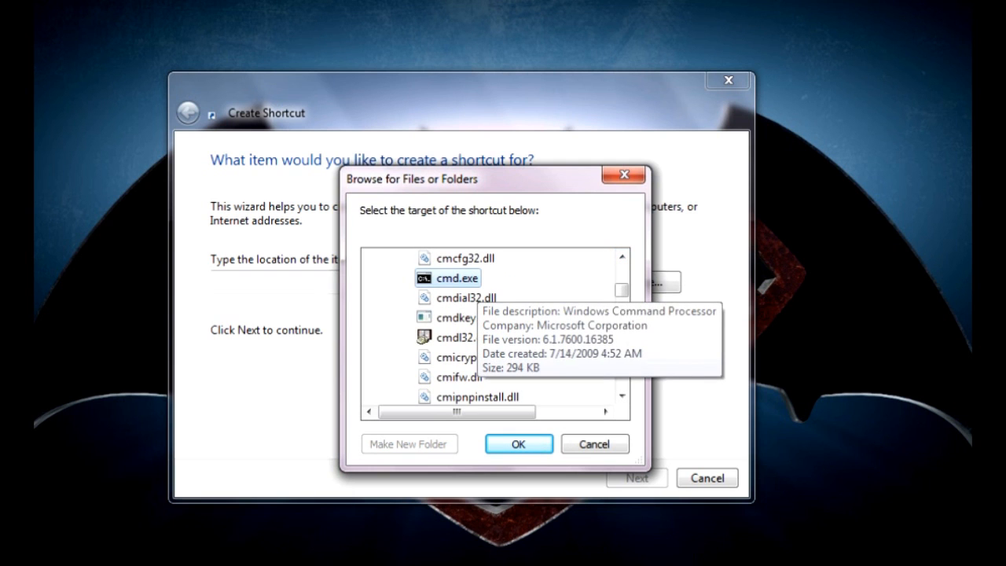
pyautogui.moveTo(459, 318)
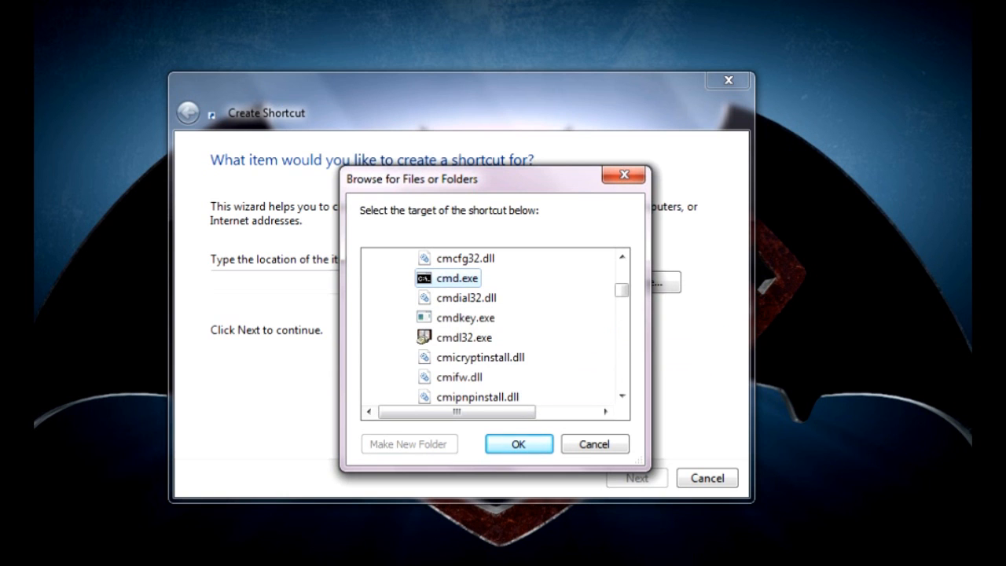
pyautogui.click(517, 444)
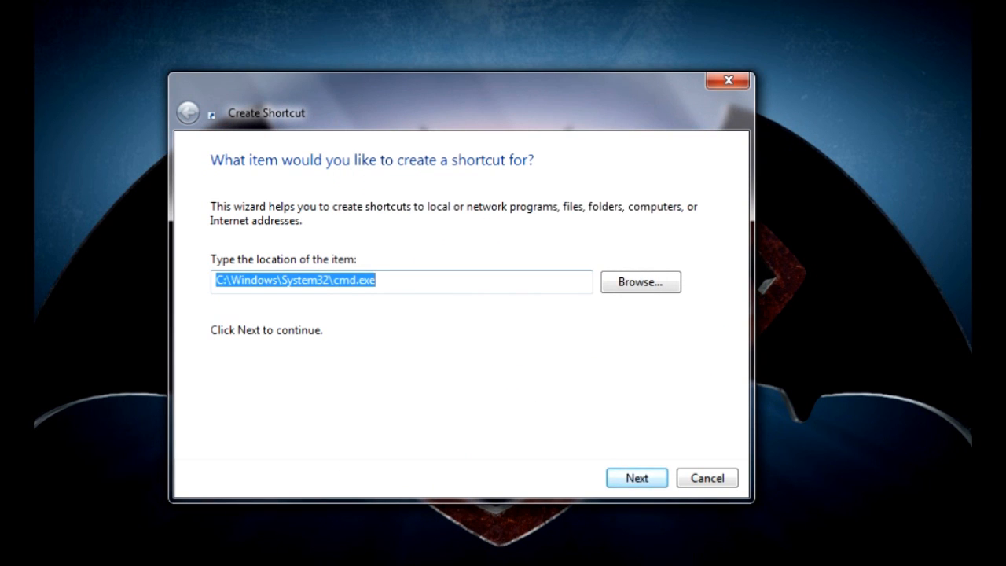
# Name the shortcut ElevatedCommandPrompt and finish creating it on the desktop
pyautogui.click(637, 478)
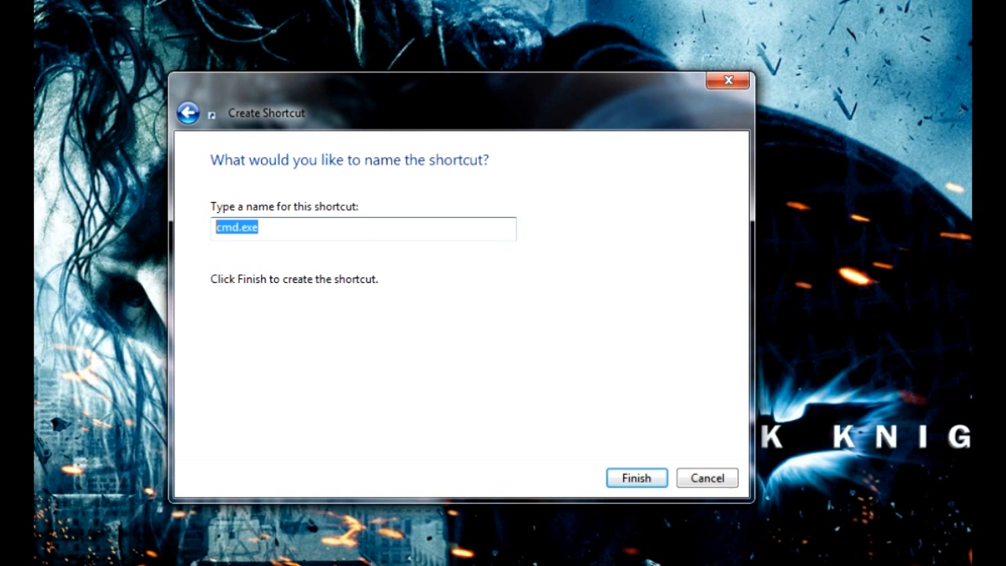
pyautogui.write('Ele')
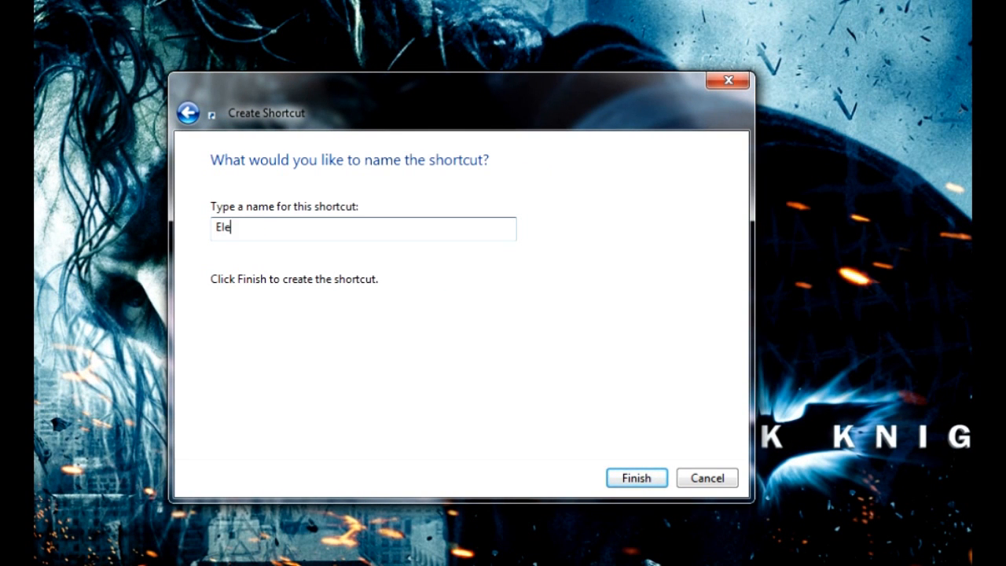
pyautogui.write('vated')
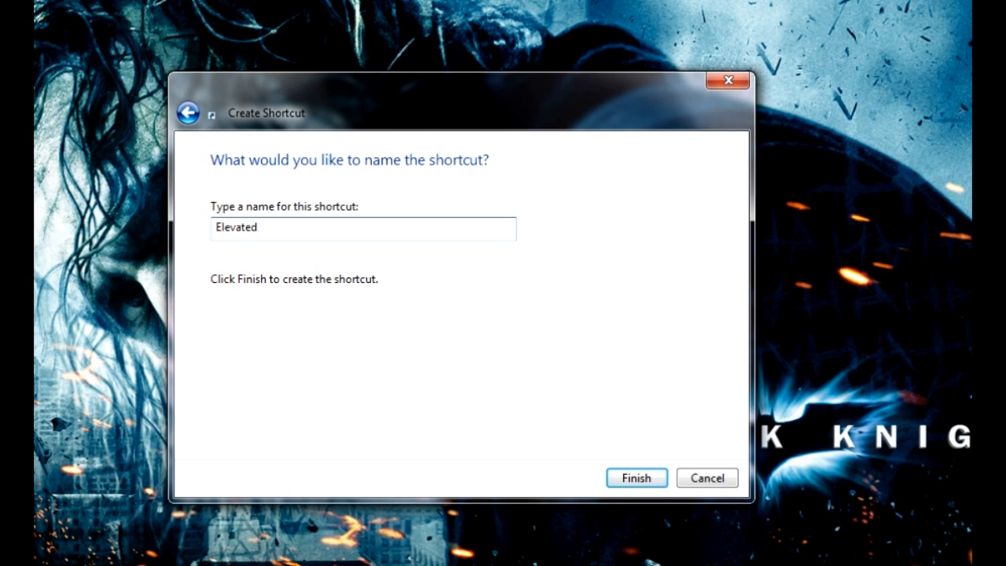
pyautogui.write('Command')
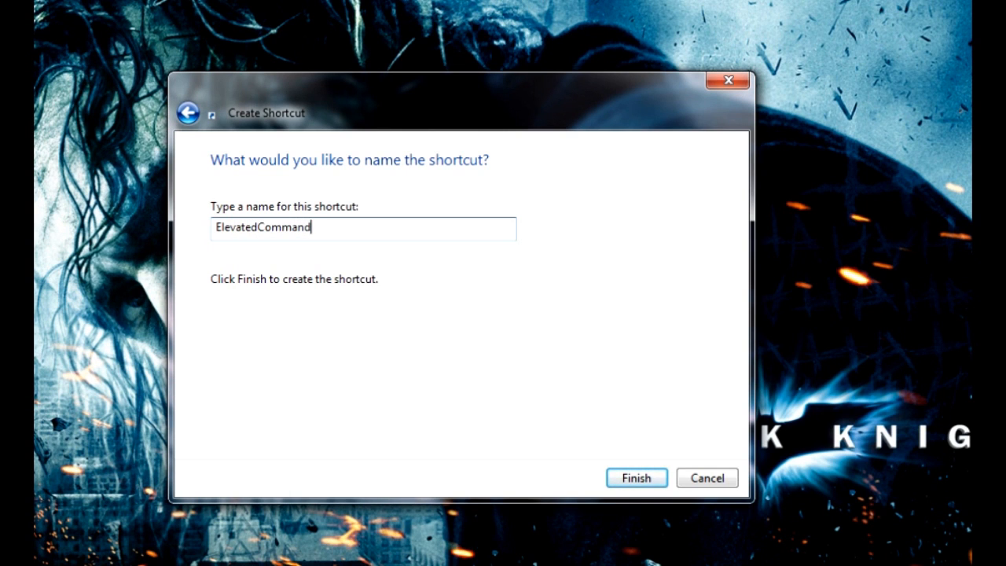
pyautogui.write('Prompt')
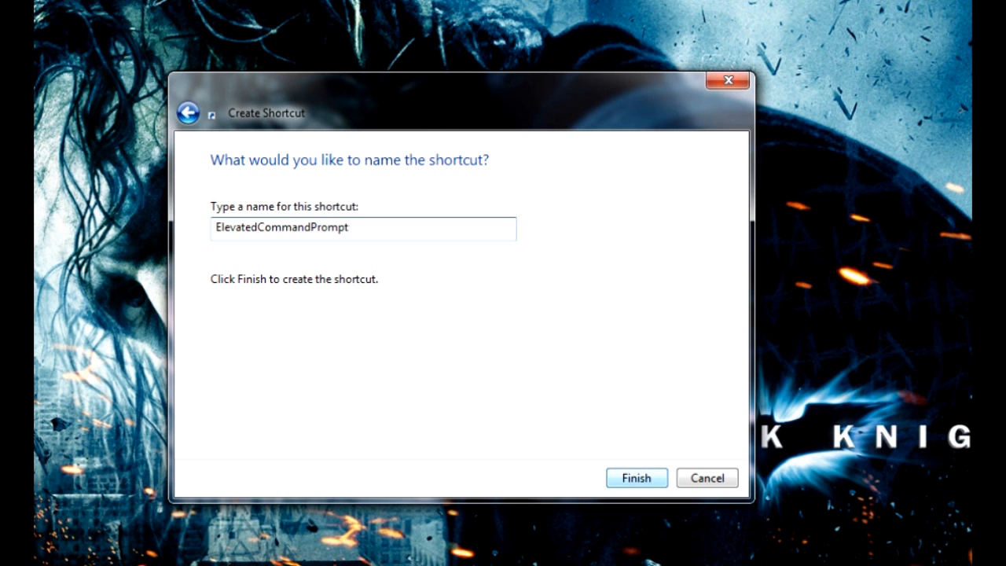
pyautogui.click(635, 478)
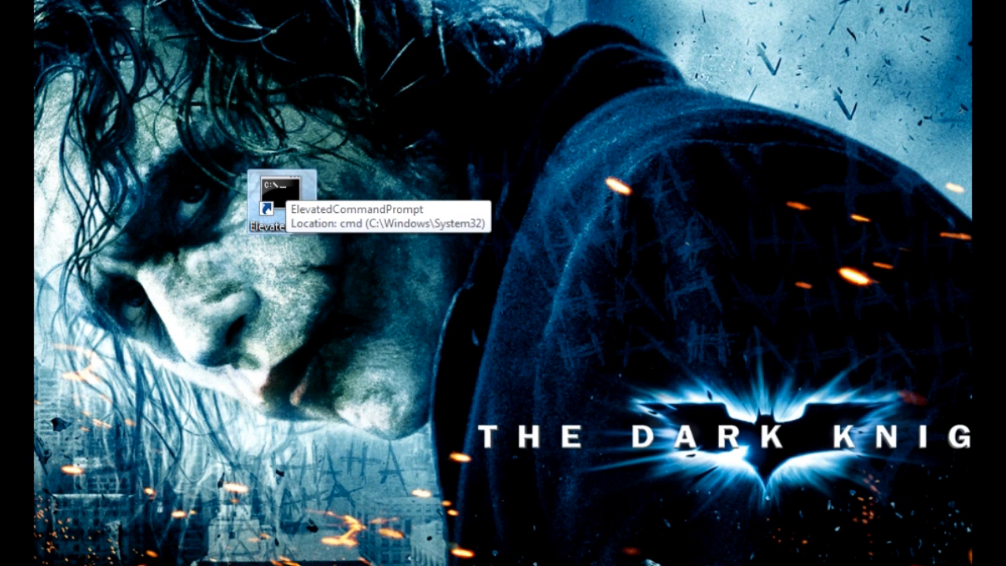
# Open the ElevatedCommandPrompt shortcut's Properties and its Advanced Properties dialog
pyautogui.rightClick(271, 204)
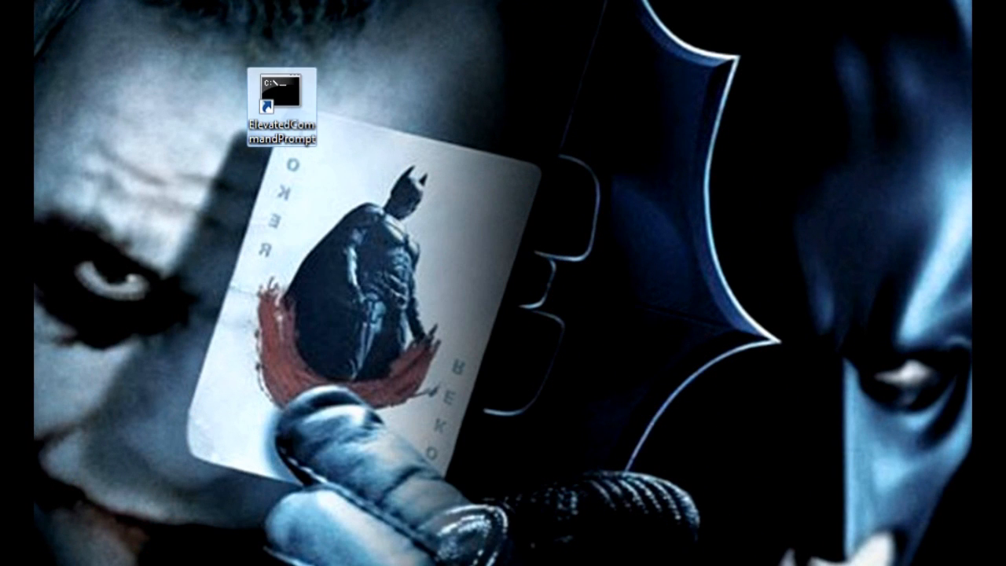
pyautogui.rightClick(280, 93)
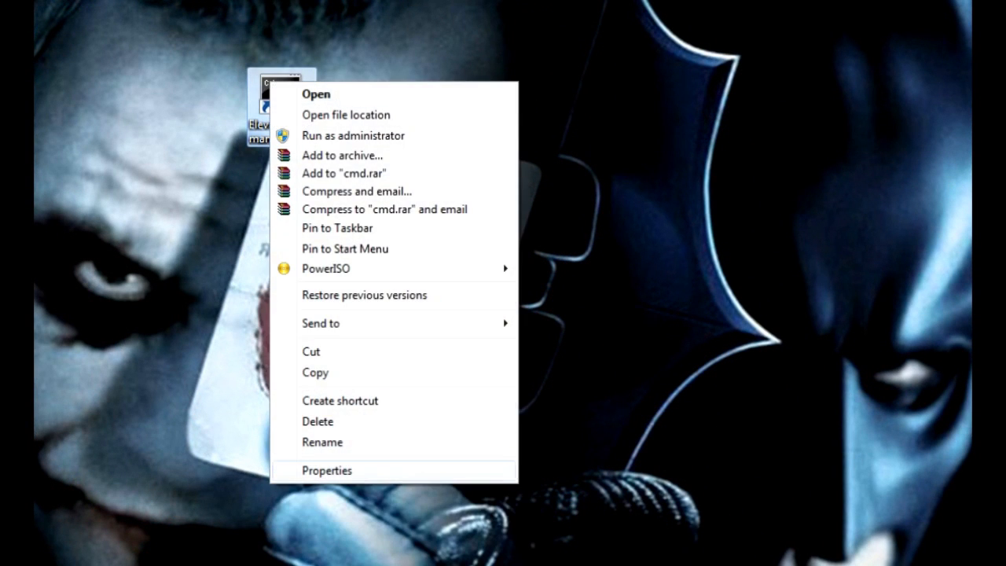
pyautogui.click(327, 470)
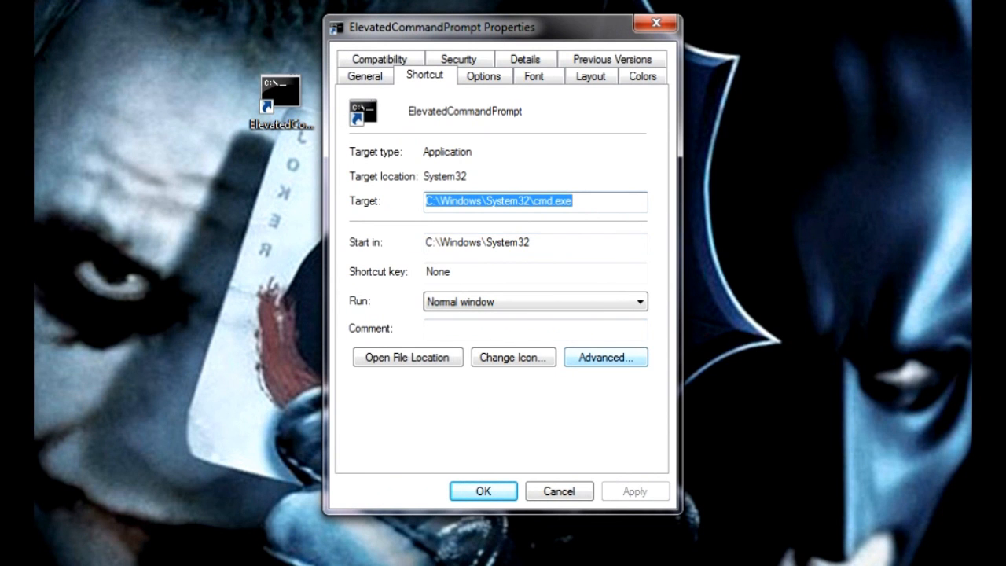
pyautogui.click(605, 357)
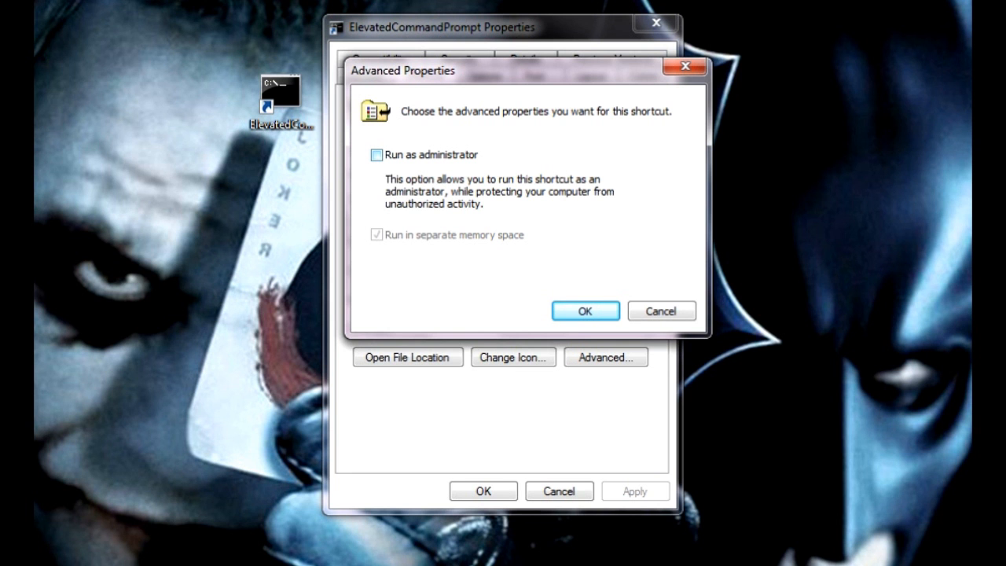
# Enable Run as administrator, confirm, and launch the shortcut to get an Administrator command prompt
pyautogui.click(376, 154)
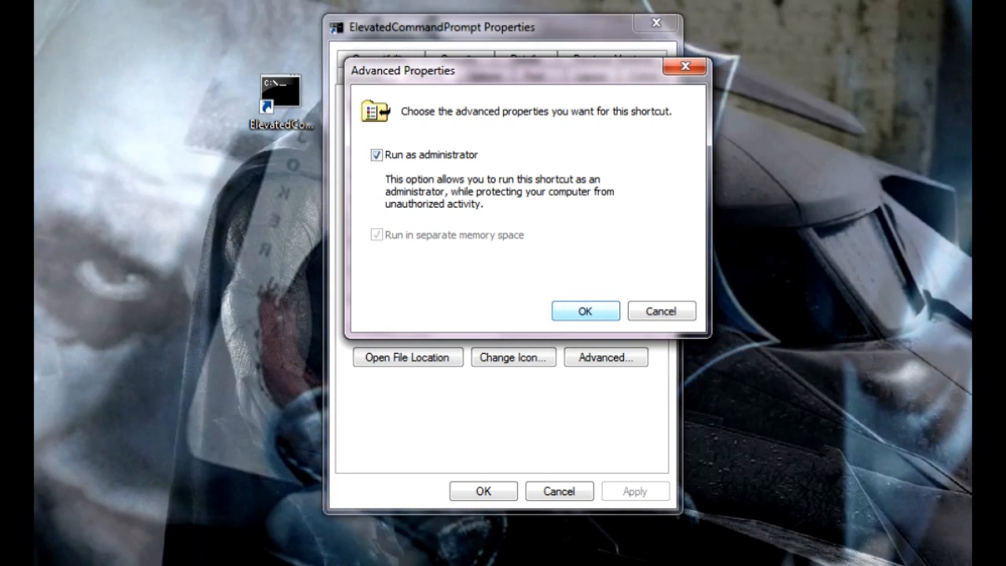
pyautogui.click(585, 311)
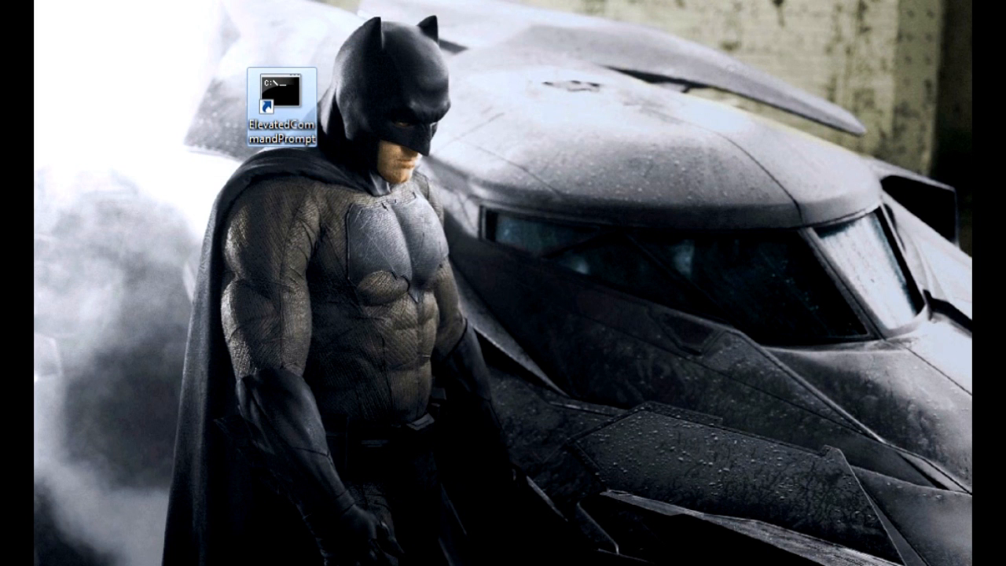
pyautogui.doubleClick(280, 110)
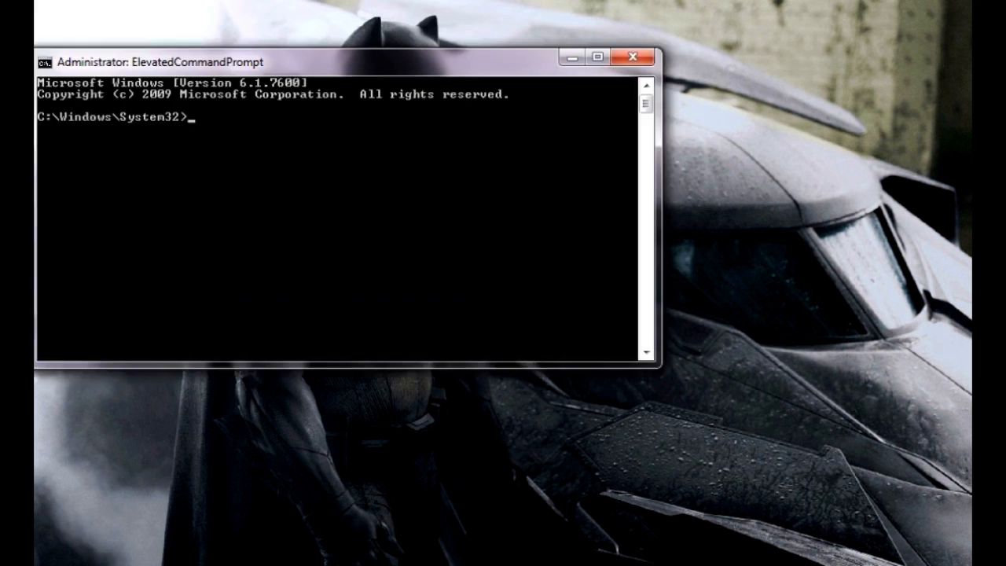